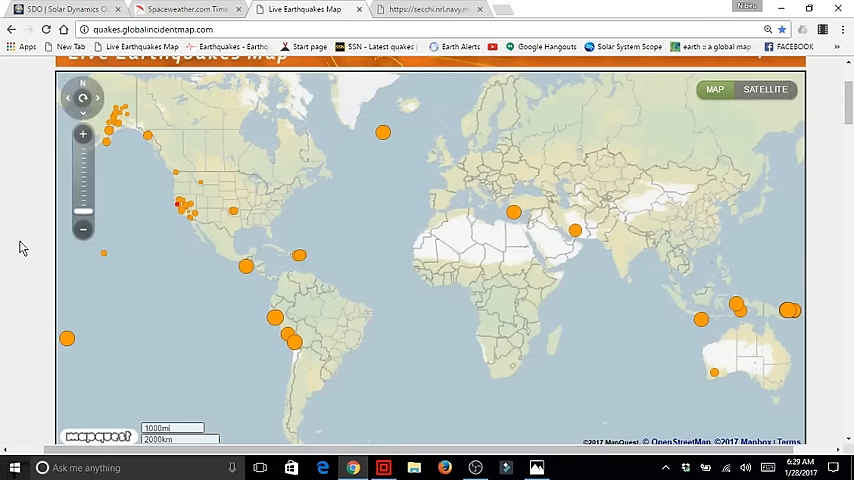
pyautogui.moveTo(383, 132)
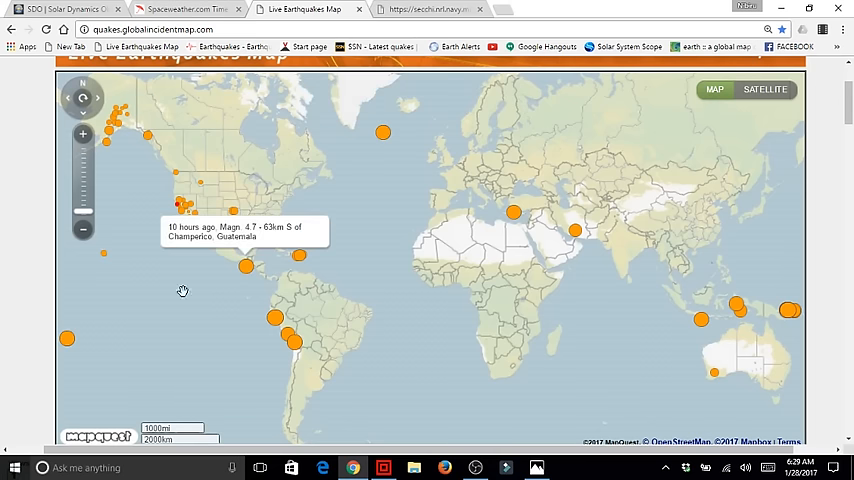
pyautogui.moveTo(255, 347)
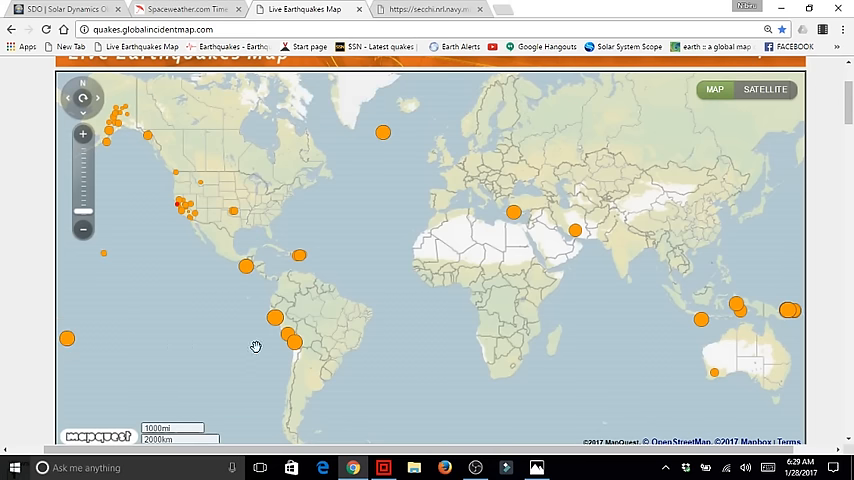
pyautogui.moveTo(291, 340)
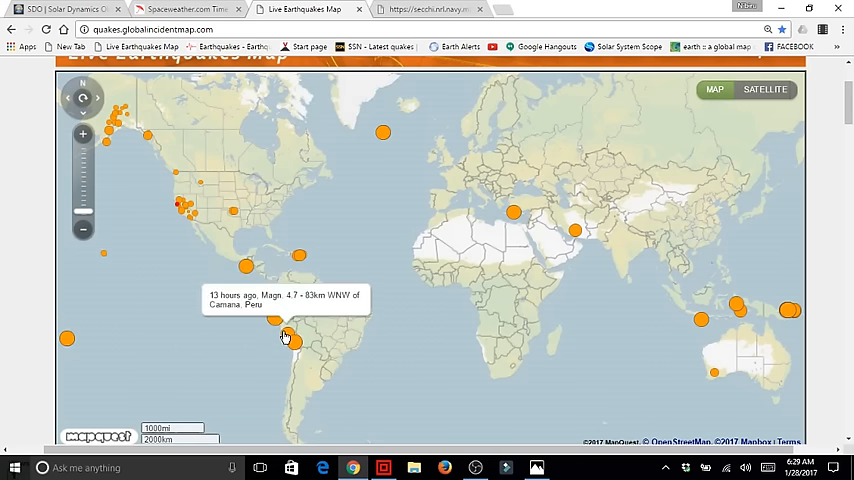
pyautogui.moveTo(289, 352)
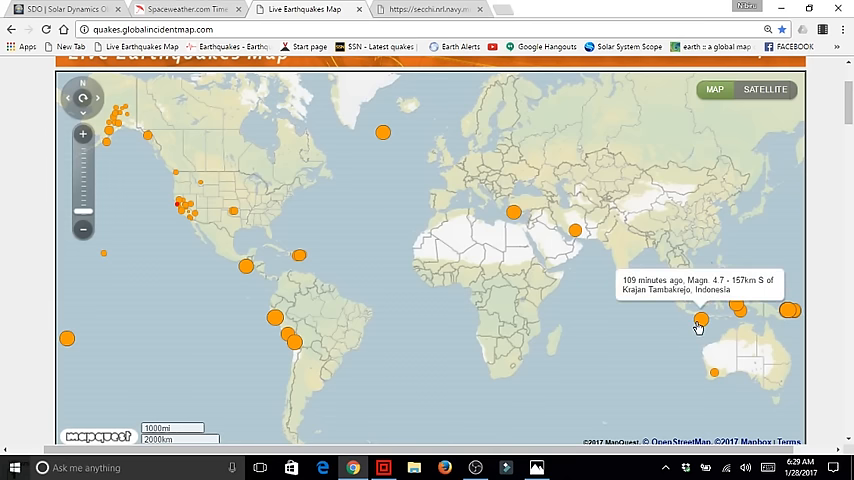
pyautogui.moveTo(448, 411)
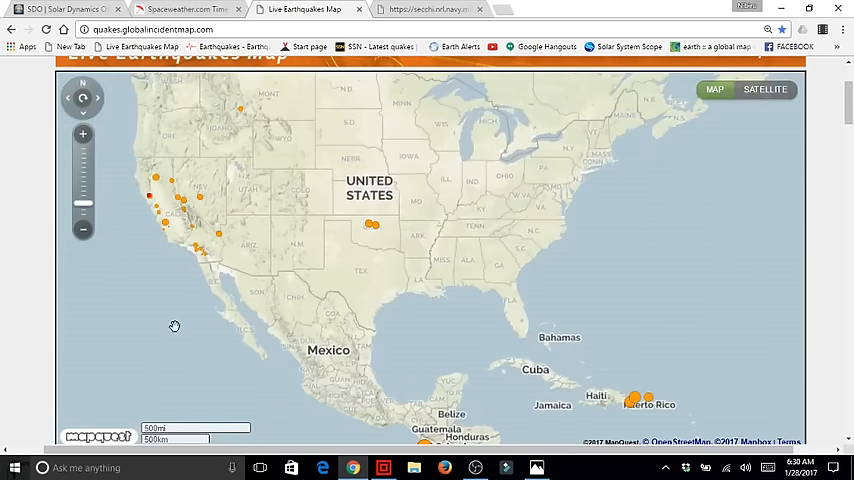
pyautogui.moveTo(198, 181)
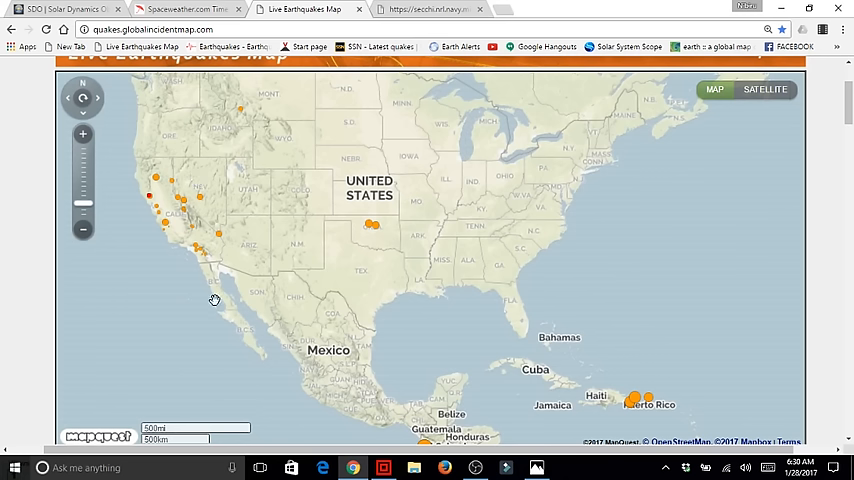
pyautogui.moveTo(143, 197)
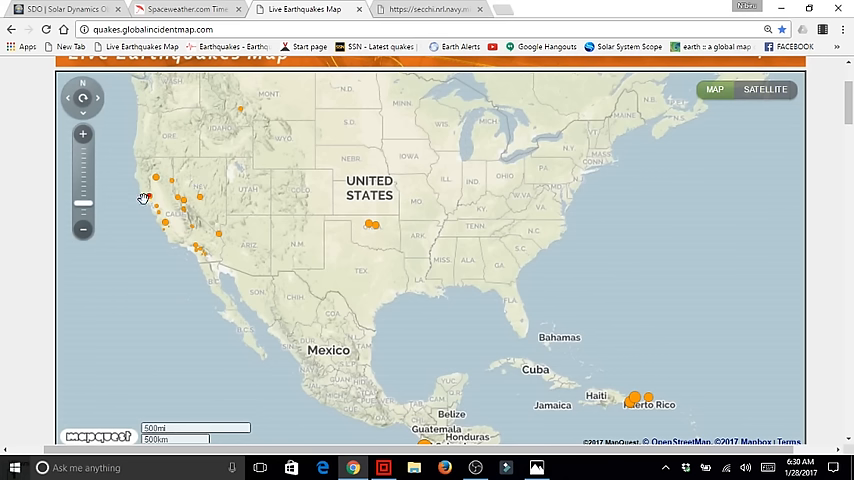
pyautogui.moveTo(131, 186)
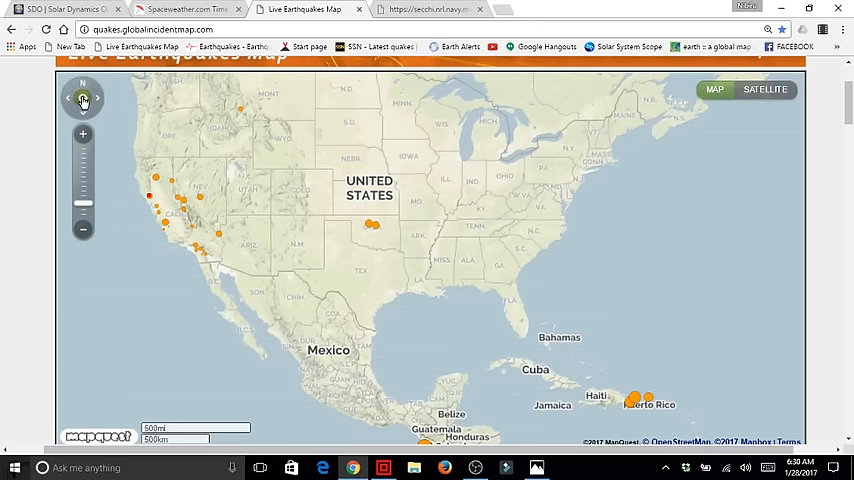
# Zoom the earthquake map back out to a wider world view
pyautogui.click(83, 230)
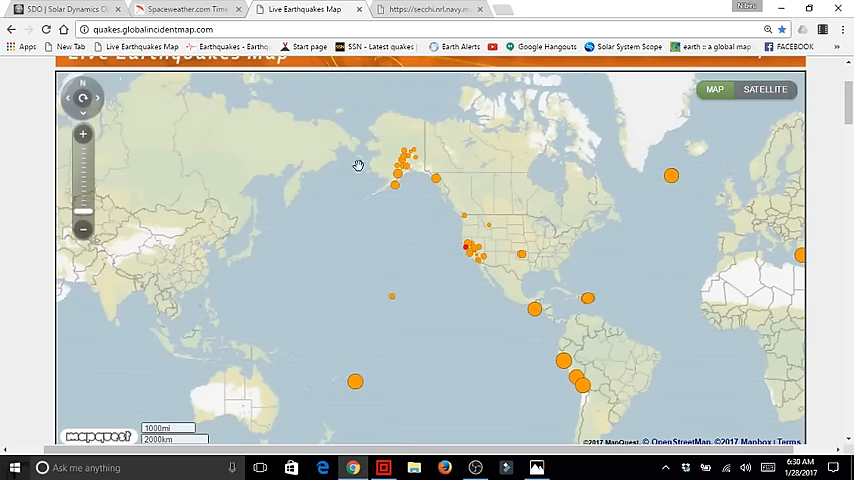
pyautogui.moveTo(433, 140)
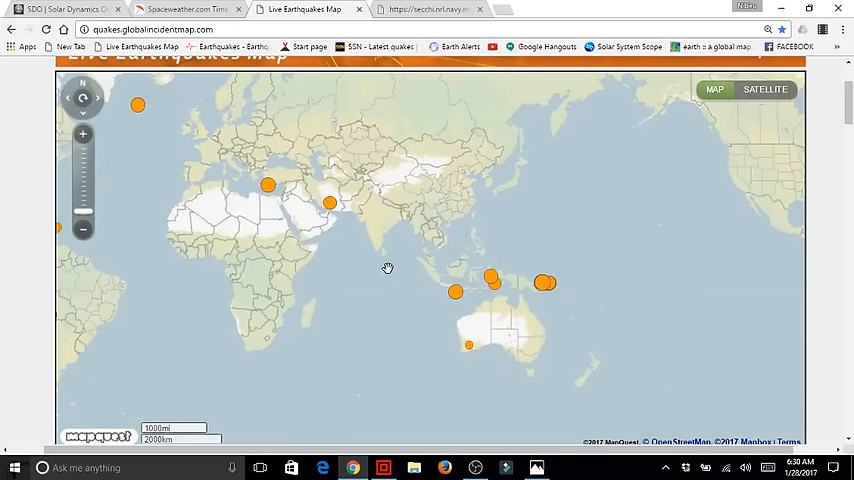
pyautogui.moveTo(387, 271)
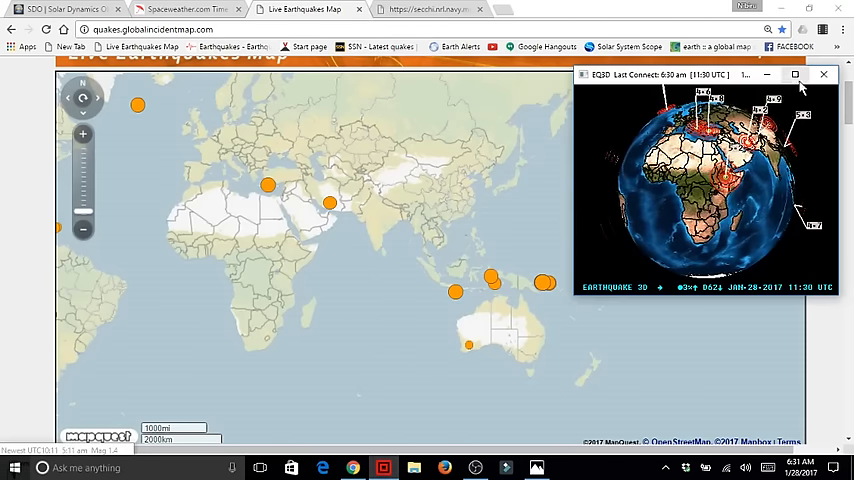
# Maximize the Earthquake 3D window so the seven-day USGS quake globe fills the screen
pyautogui.click(794, 74)
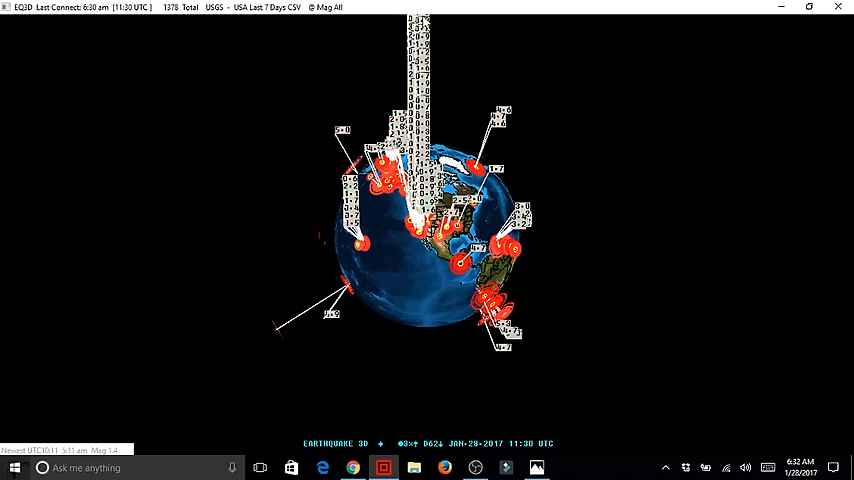
pyautogui.moveTo(414, 283)
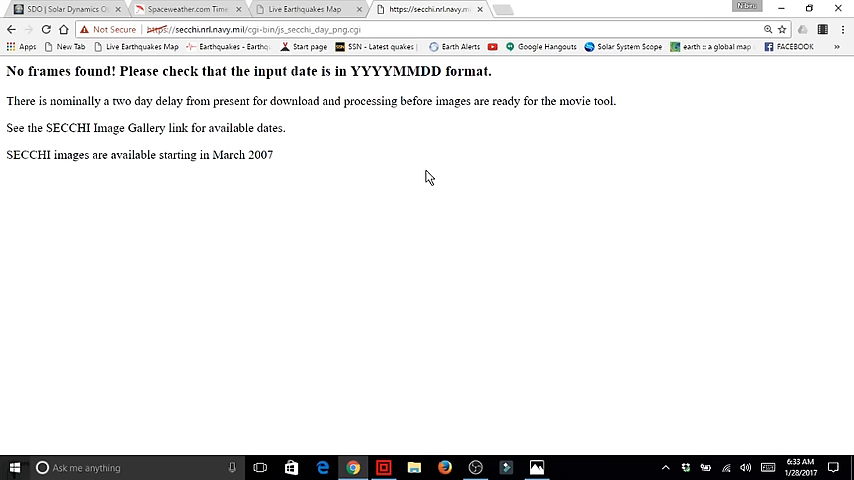
pyautogui.moveTo(395, 150)
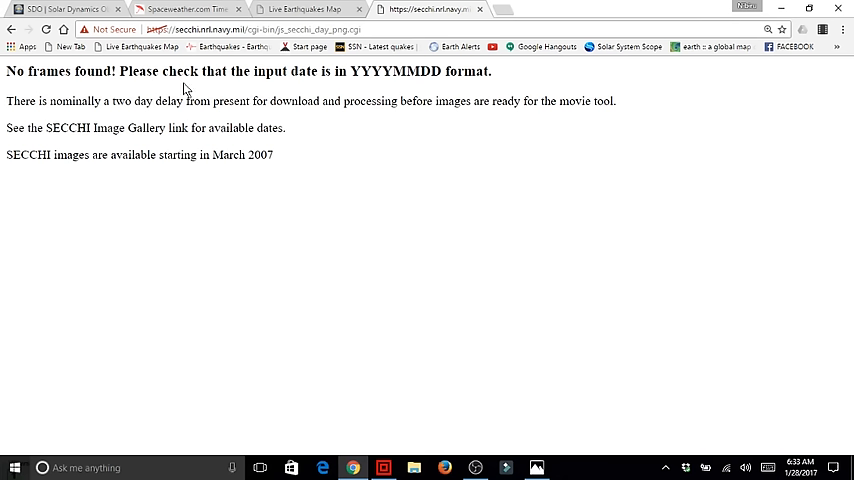
pyautogui.moveTo(192, 100)
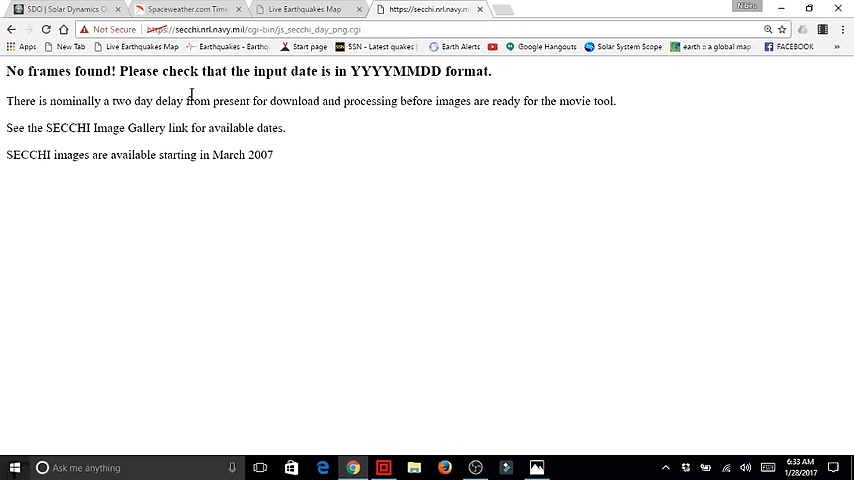
pyautogui.moveTo(225, 202)
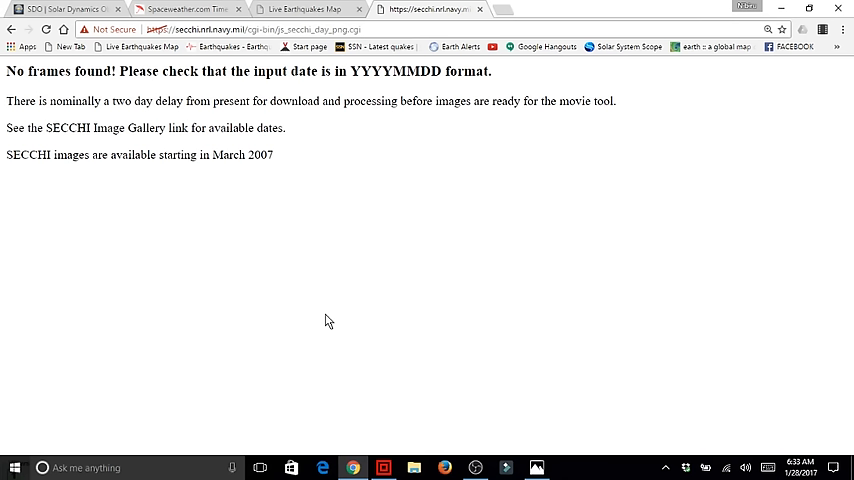
pyautogui.moveTo(363, 329)
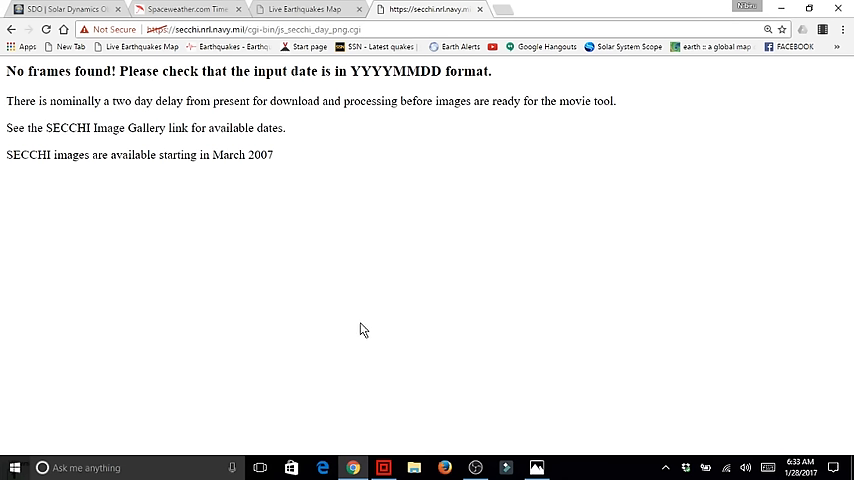
pyautogui.moveTo(557, 316)
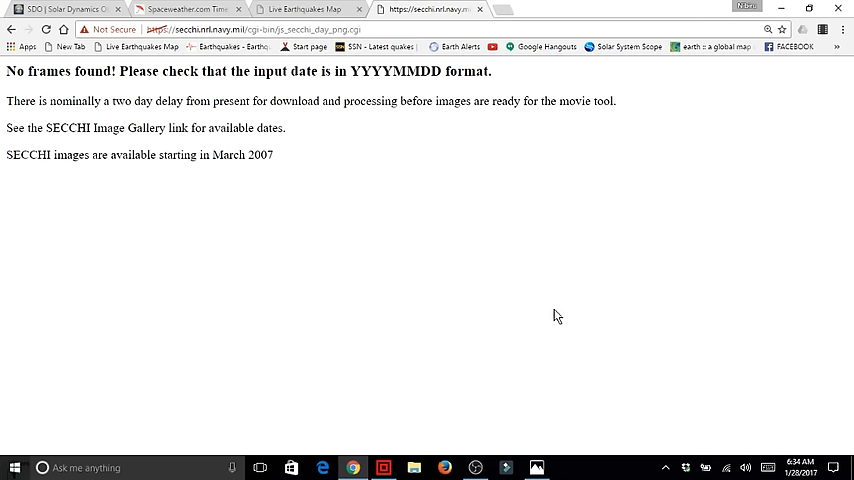
pyautogui.moveTo(527, 288)
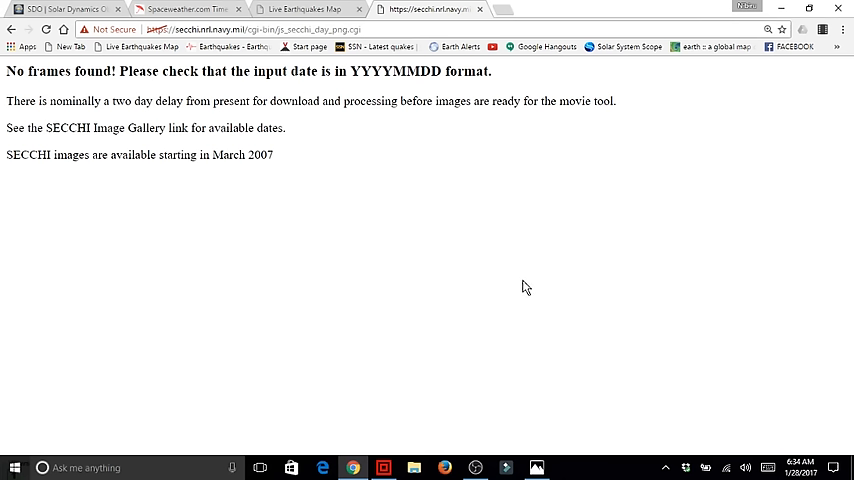
# Switch to the SDO tab showing the latest 211 solar image
pyautogui.click(60, 9)
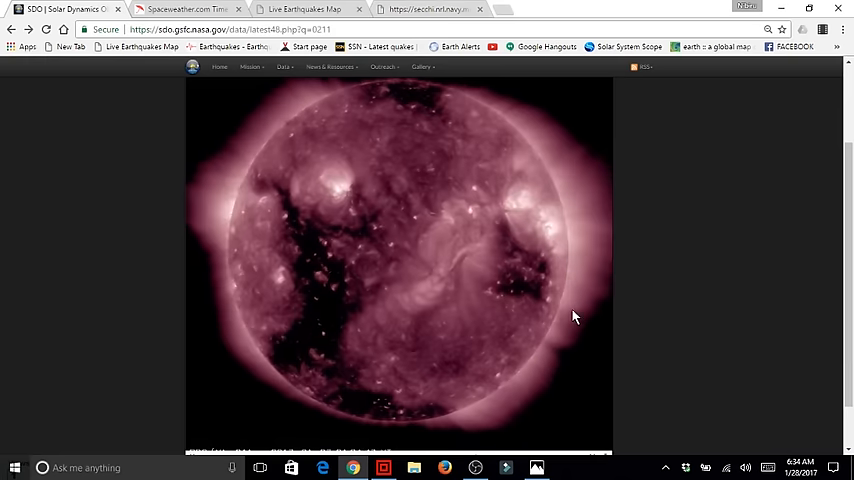